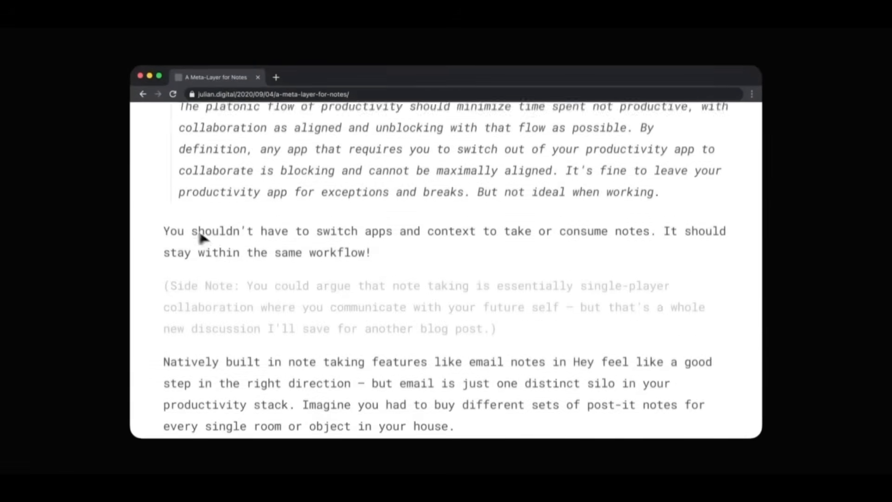
# Use Lazy AI (Cmd+L) to generate tags for the design collaboration tools article
pyautogui.press('cmd+l')
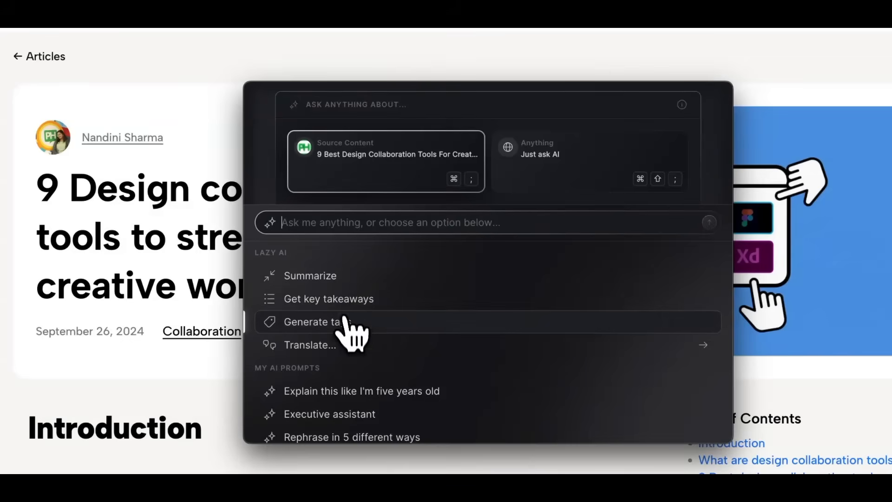
pyautogui.click(328, 298)
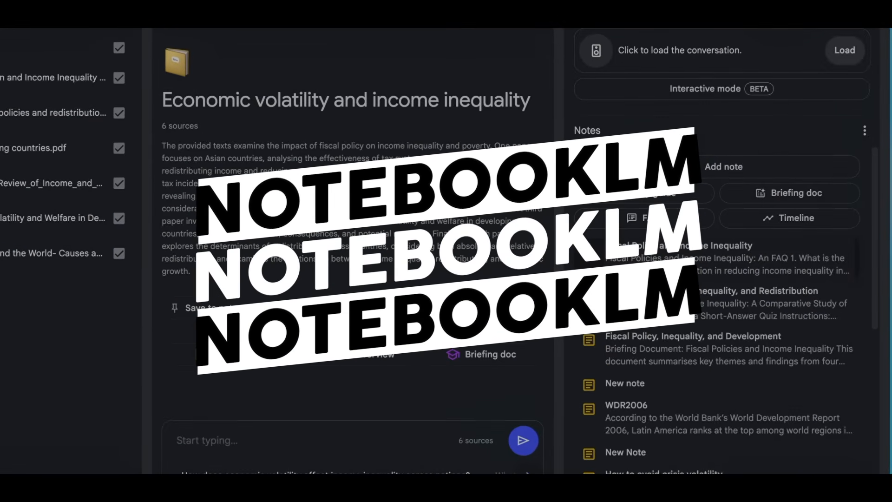
# Show the Add sources dialog, then open the economic volatility notebook's WDR2006 note
pyautogui.click(145, 101)
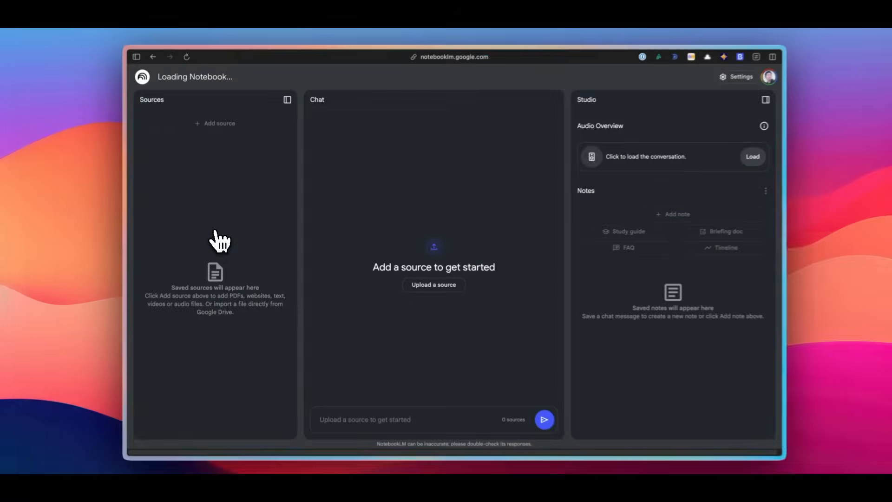
pyautogui.click(433, 284)
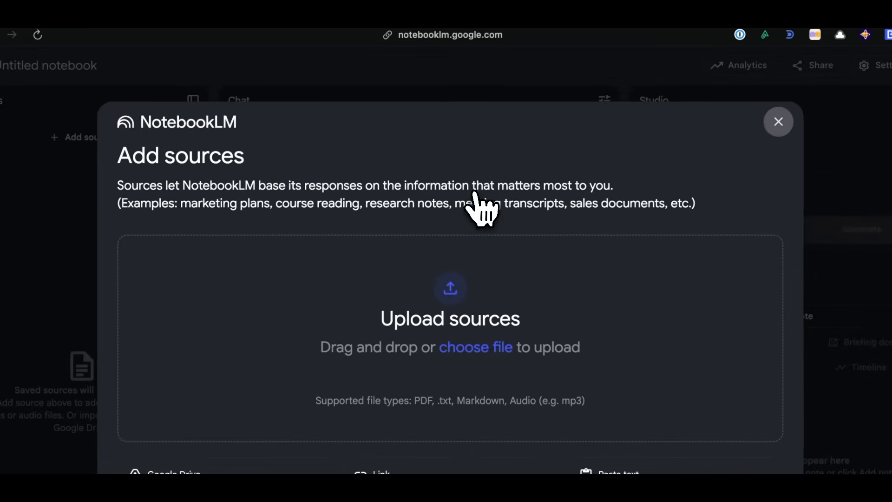
pyautogui.moveTo(449, 227)
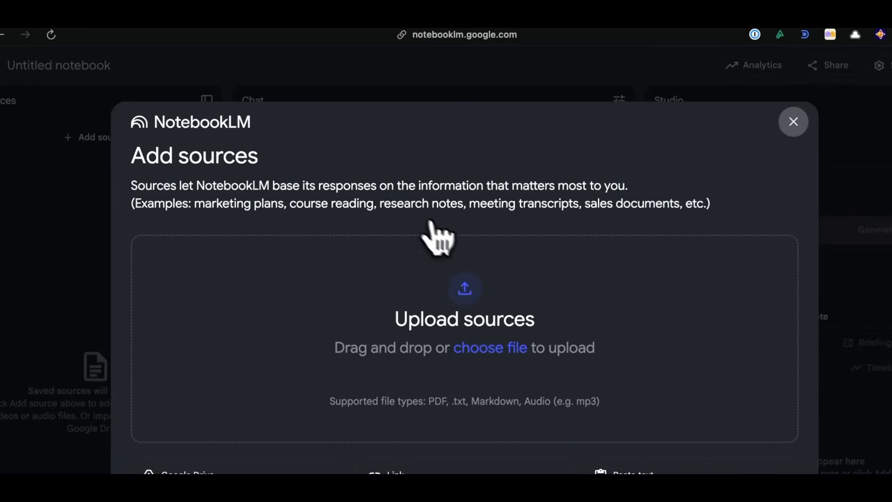
pyautogui.click(793, 122)
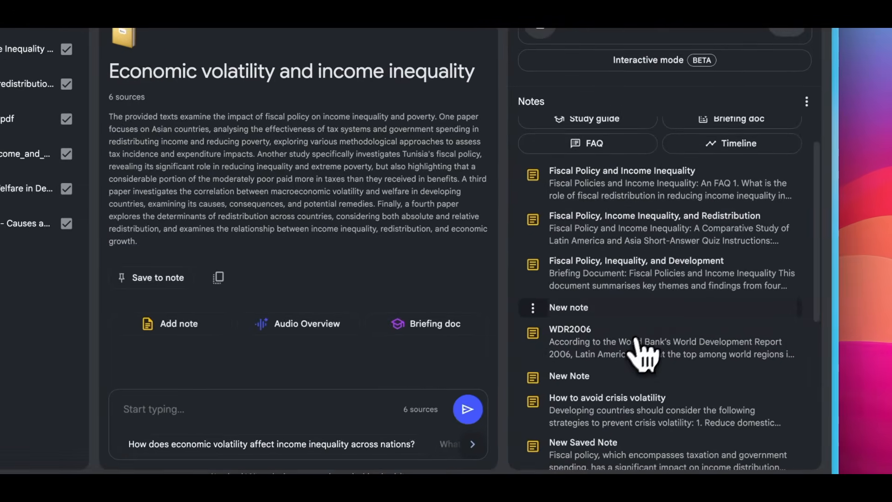
pyautogui.click(635, 265)
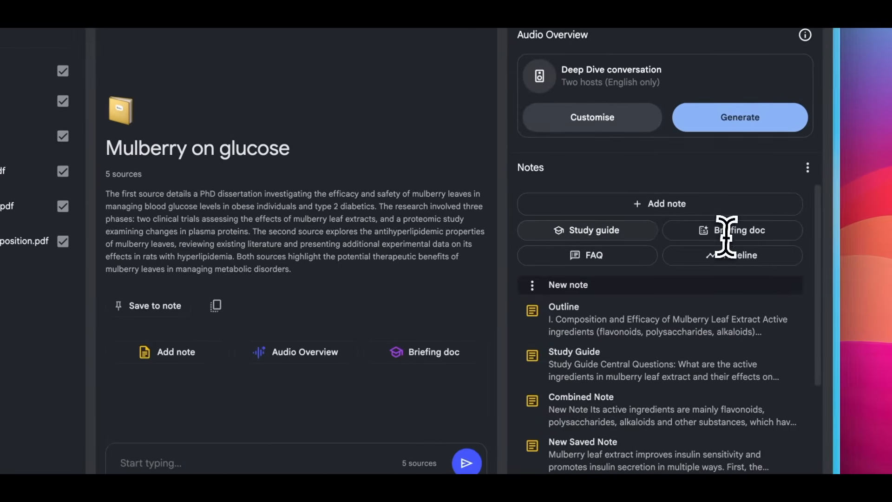
# Create a blank note in the mulberry notebook containing 'leaf extract'
pyautogui.click(586, 254)
pyautogui.write('Mulberry')
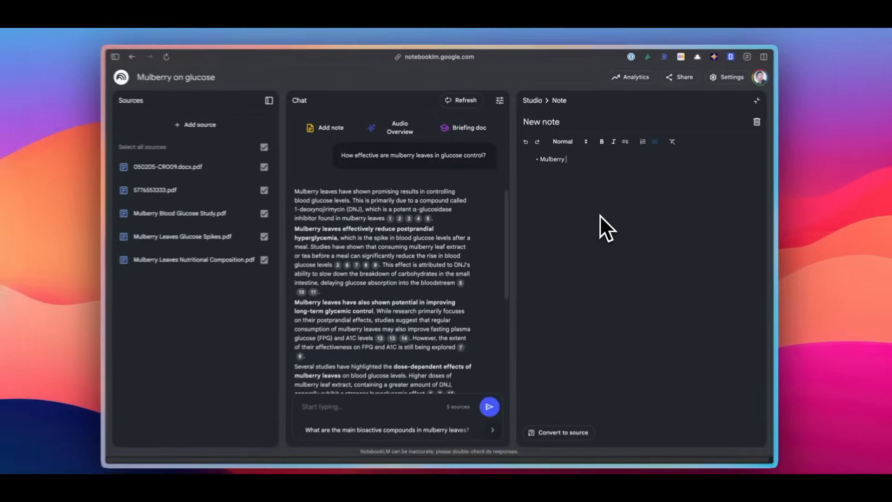
pyautogui.write('leaf extractEffects')
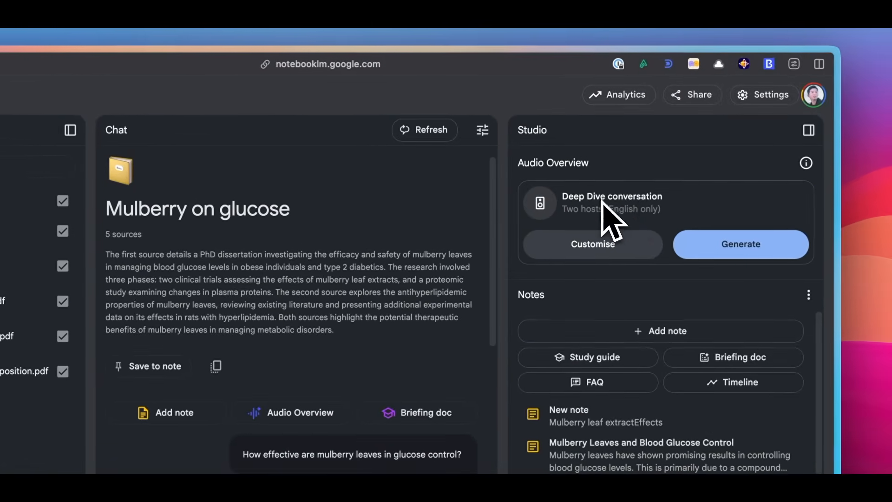
# Generate the 12:37 Audio Overview for the mulberry sources, play it in interactive mode
pyautogui.click(739, 243)
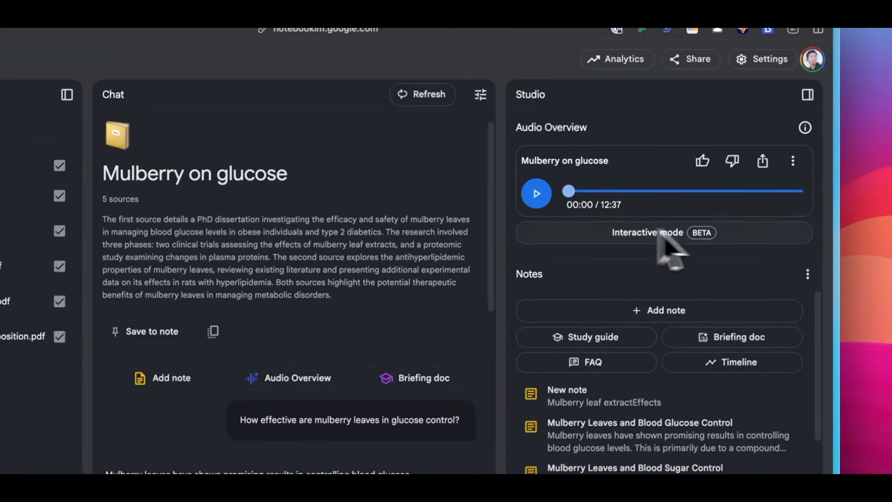
pyautogui.click(535, 193)
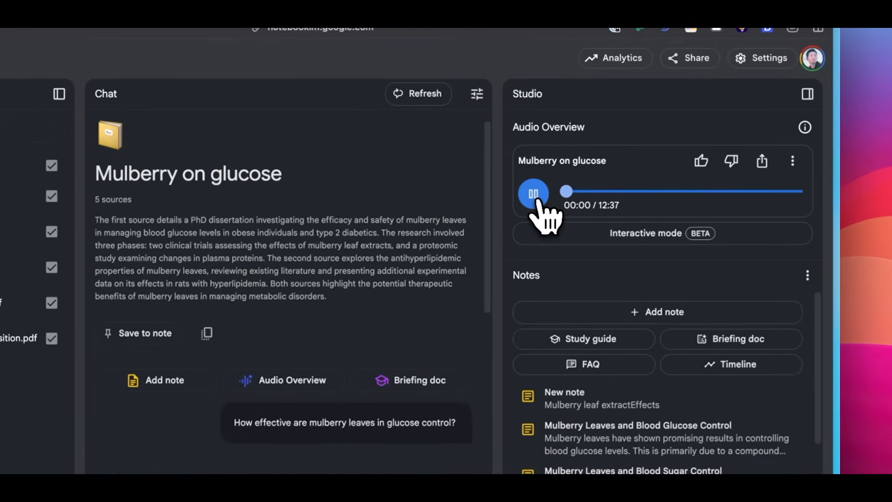
pyautogui.click(532, 193)
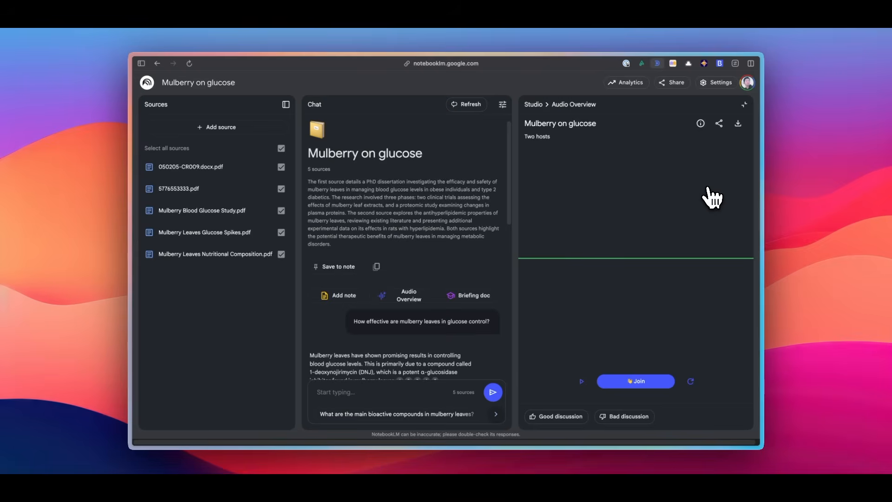
pyautogui.moveTo(679, 343)
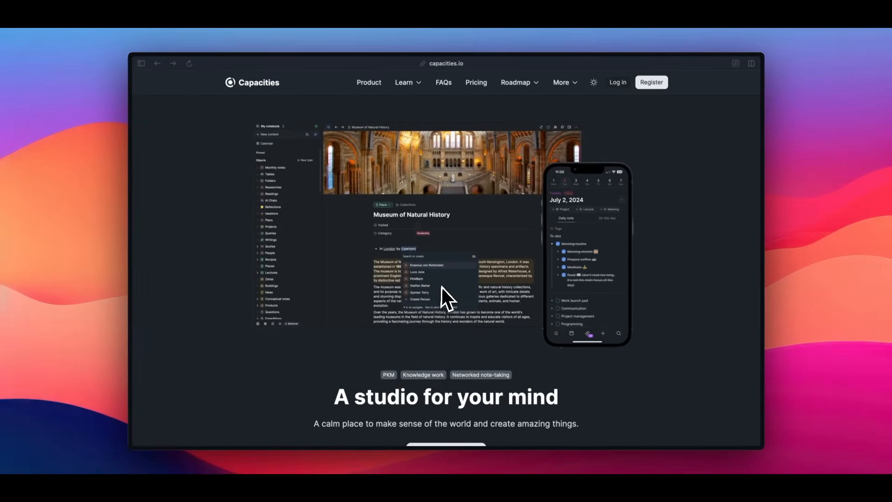
pyautogui.scroll(-3)
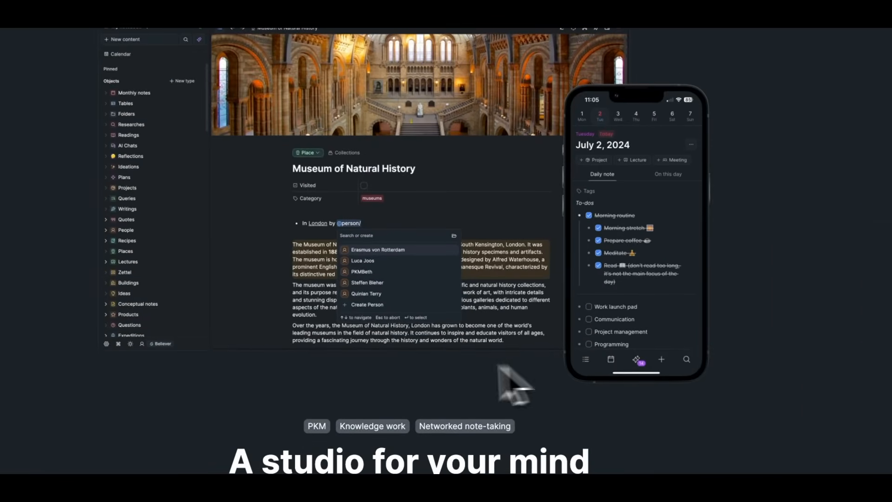
pyautogui.scroll(-3)
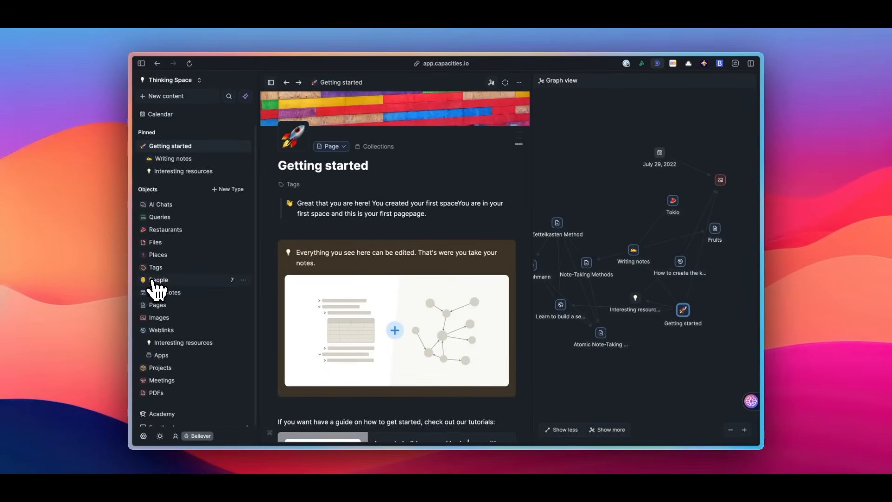
# Browse the People collection and view Bar Panorama's page type options
pyautogui.click(158, 279)
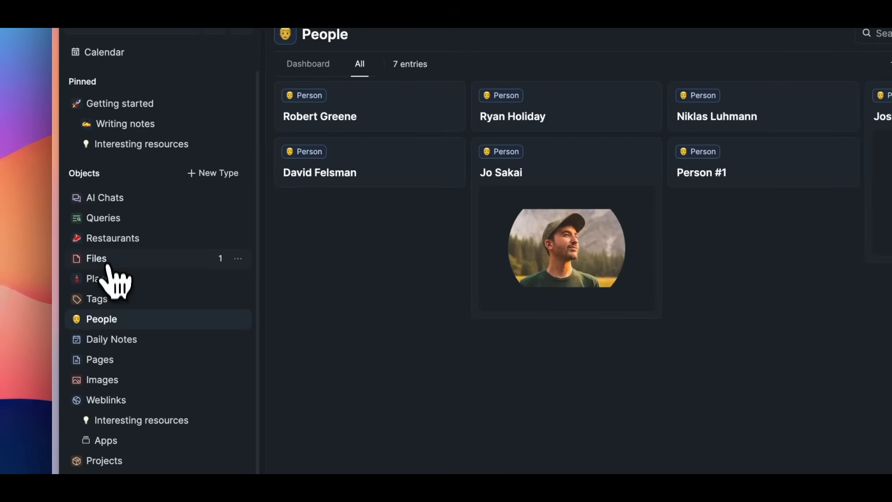
pyautogui.click(112, 237)
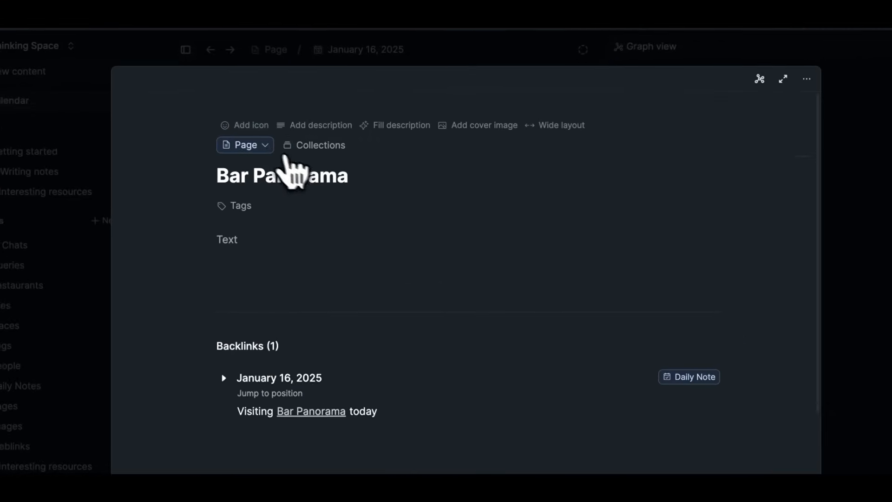
pyautogui.click(243, 145)
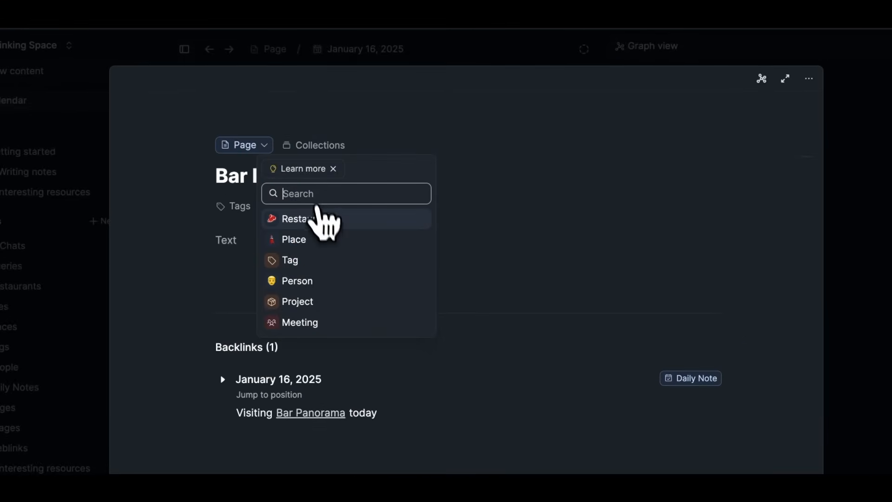
pyautogui.click(296, 218)
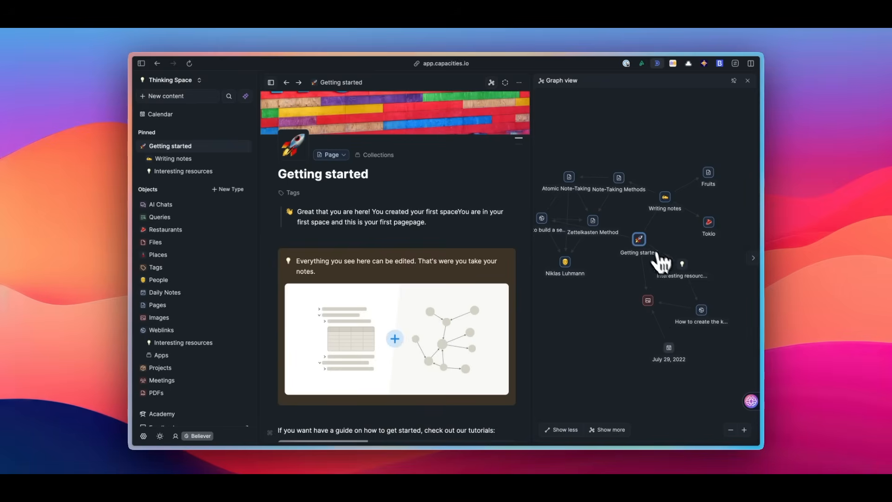
# Follow graph links from Zettelkasten Method through Atomic Note-Taking to Niklas Luhmann
pyautogui.click(592, 221)
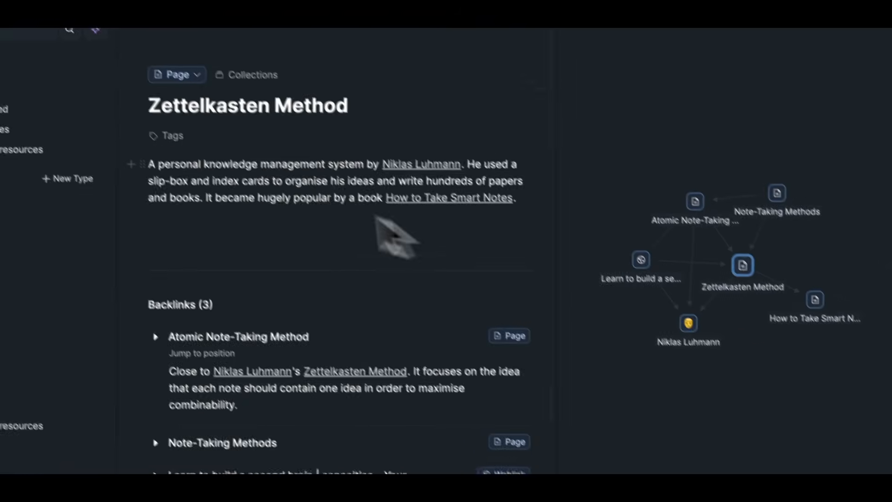
pyautogui.click(694, 201)
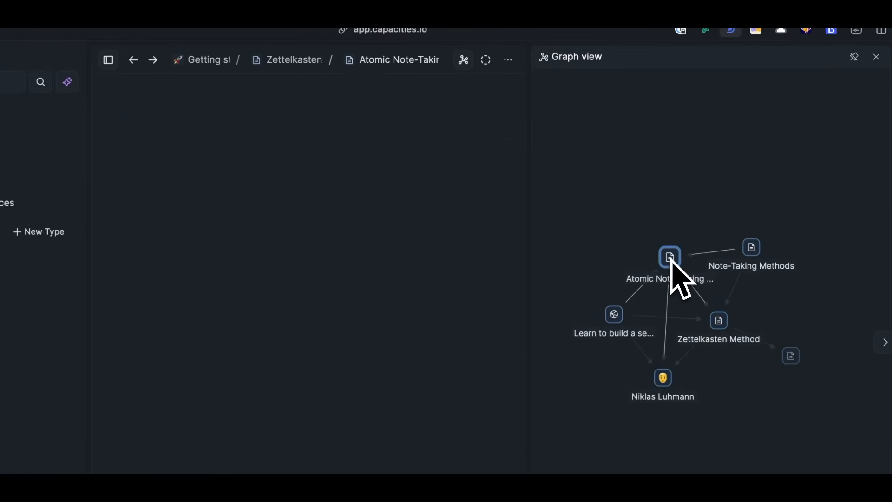
pyautogui.click(668, 256)
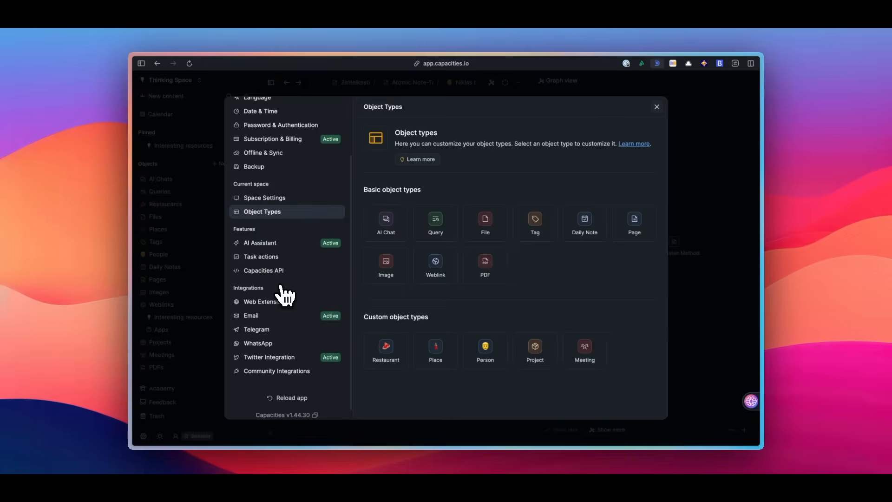
# View Task actions connections (Todoist, TickTick, Google Tasks, Microsoft To Do), then close settings
pyautogui.click(260, 256)
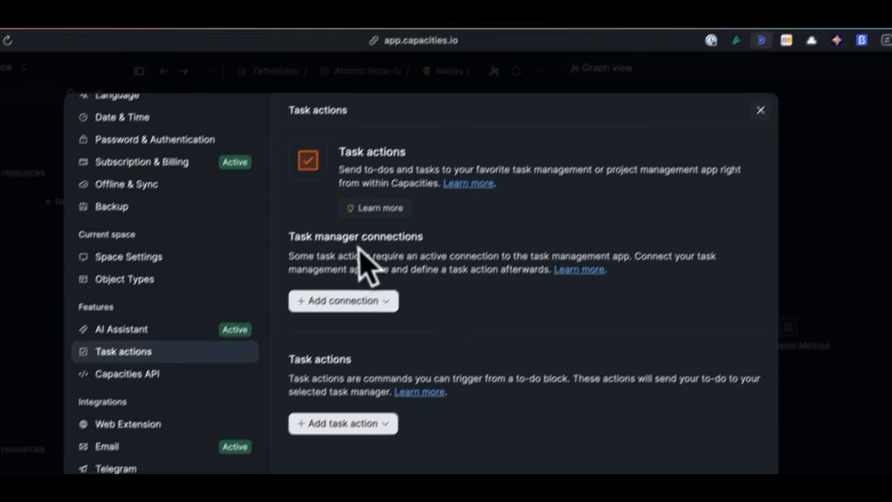
pyautogui.click(343, 300)
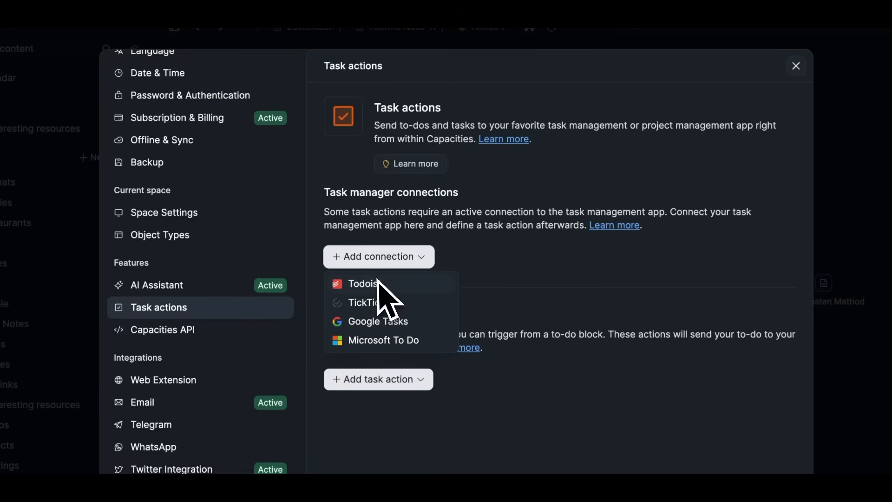
pyautogui.moveTo(392, 355)
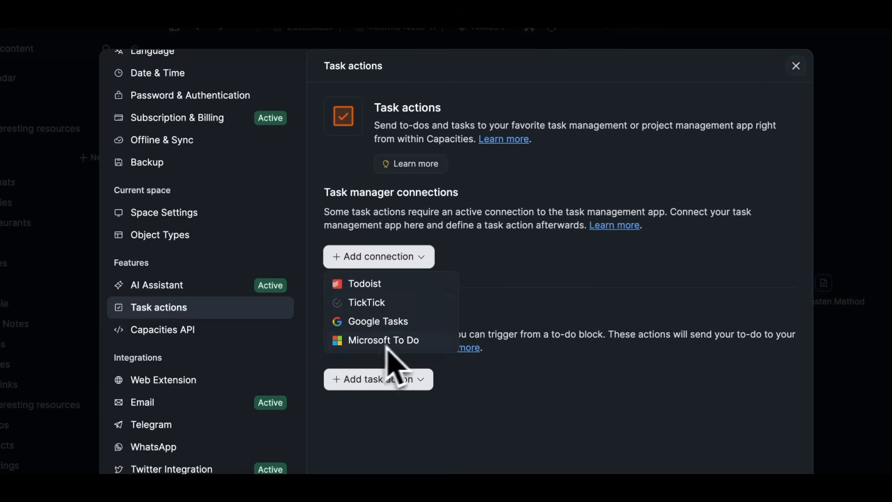
pyautogui.click(795, 66)
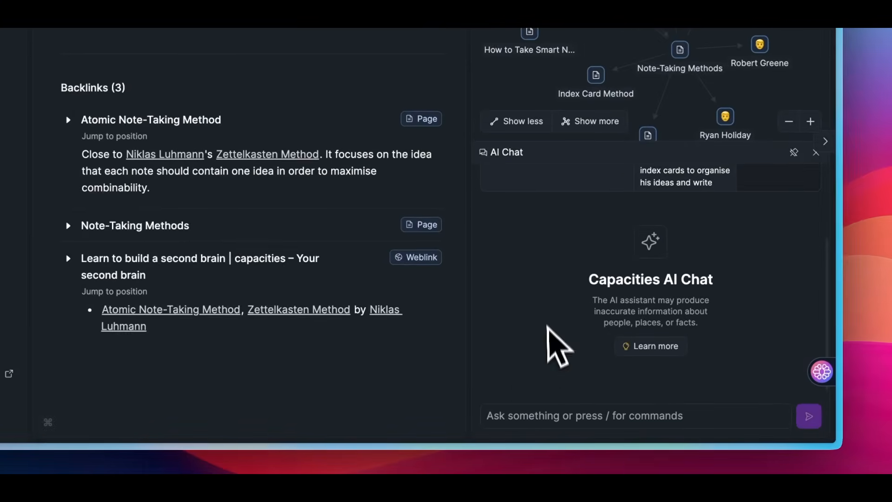